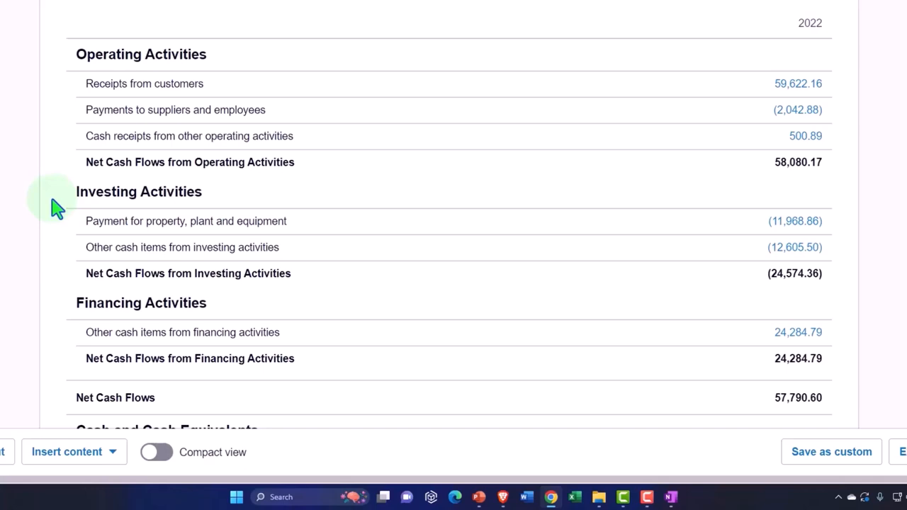
- Bring up the Dec 31, 2022 Balance Sheet showing checking cash of 64,075.98
{"action": "scroll", "scroll_direction": "down", "scroll_amount": 3}
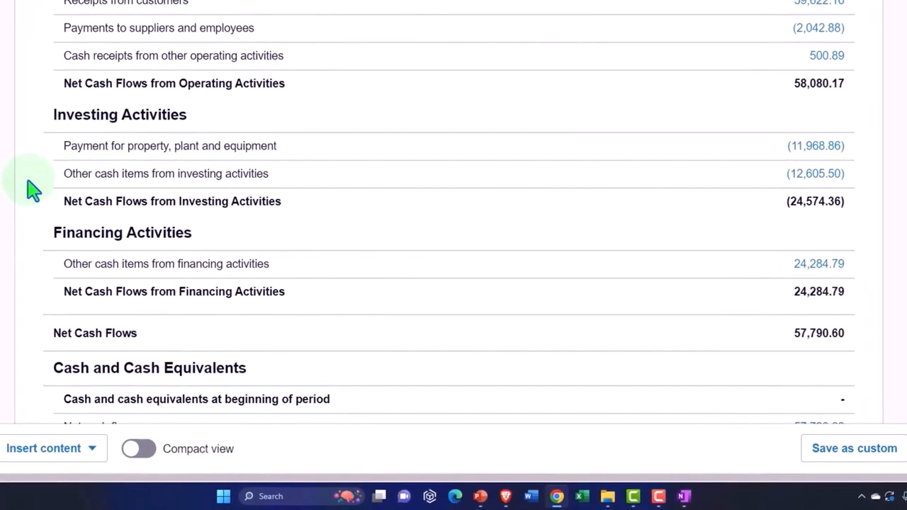
{"action": "scroll", "scroll_direction": "down", "scroll_amount": 3}
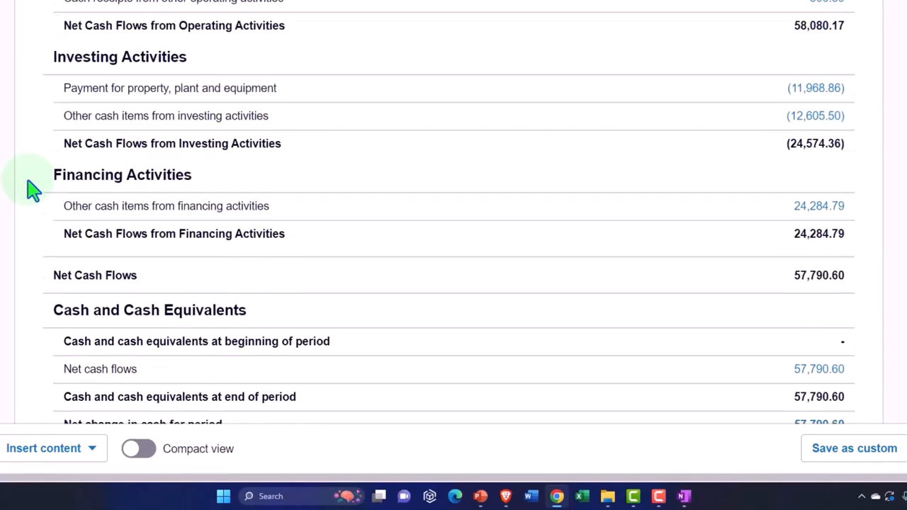
{"action": "scroll", "scroll_direction": "down", "scroll_amount": 3}
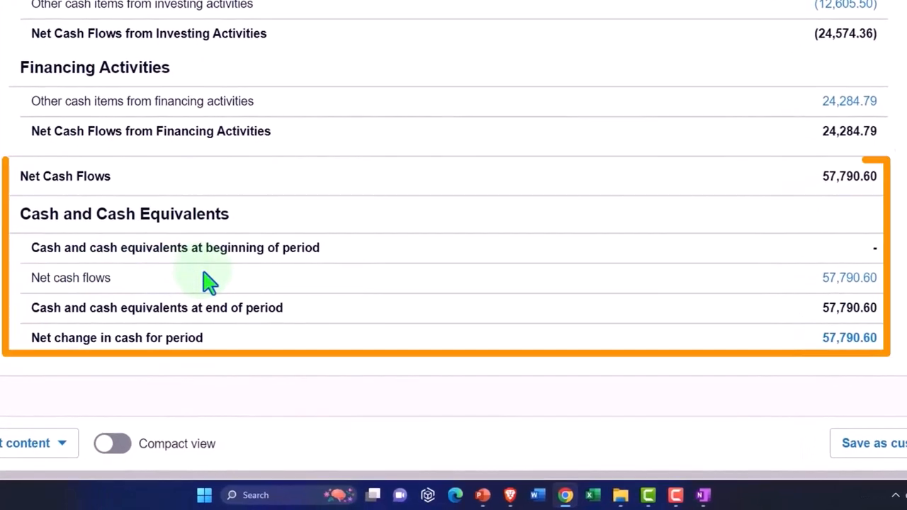
{"action": "mouse_move", "coordinate": [248, 333]}
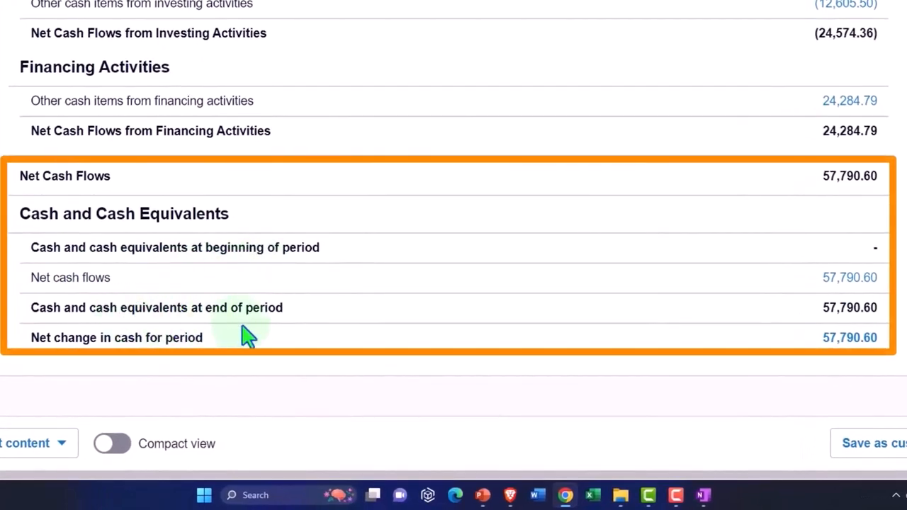
{"action": "mouse_move", "coordinate": [839, 334]}
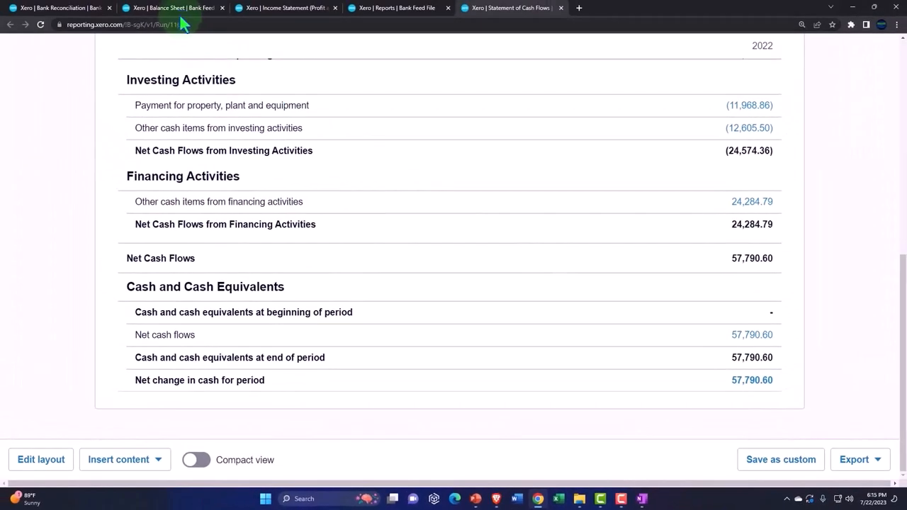
{"action": "left_click", "coordinate": [170, 7]}
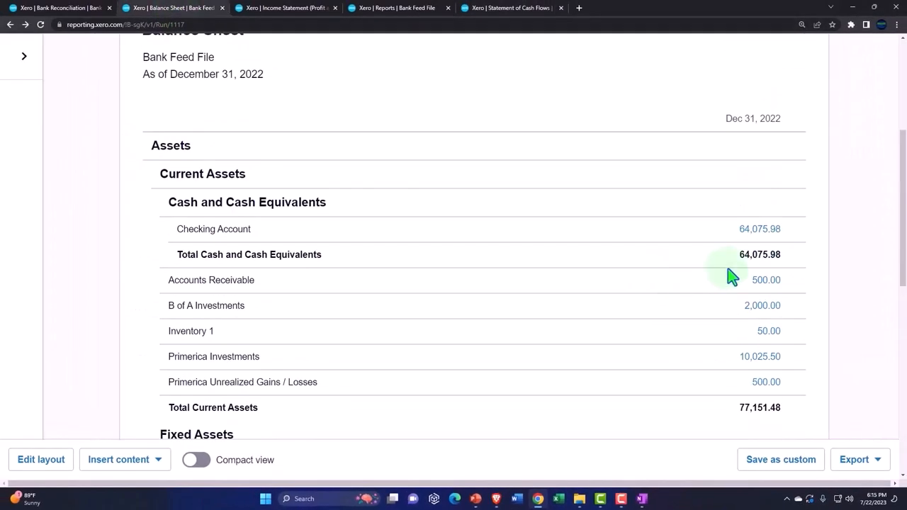
{"action": "mouse_move", "coordinate": [622, 314]}
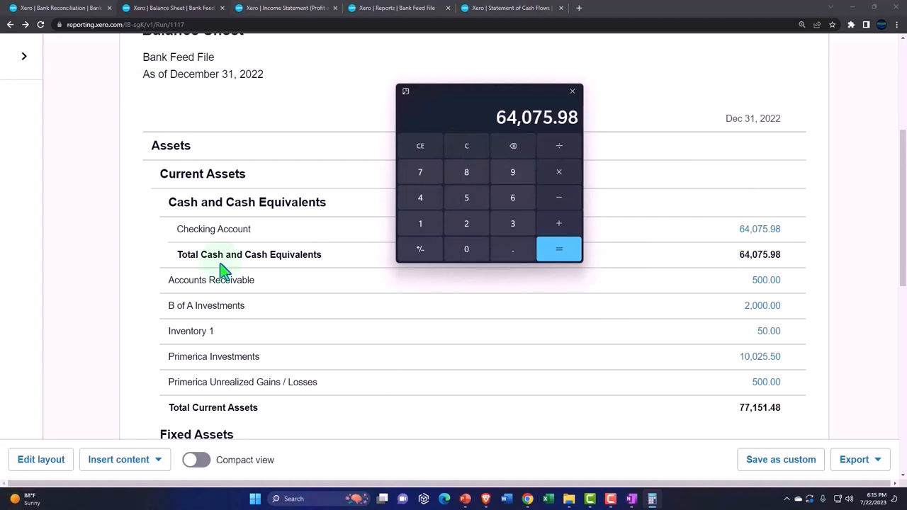
- Enter the 64,075.98 checking balance in Calculator, then clear it to start over
{"action": "scroll", "scroll_direction": "down", "scroll_amount": 3}
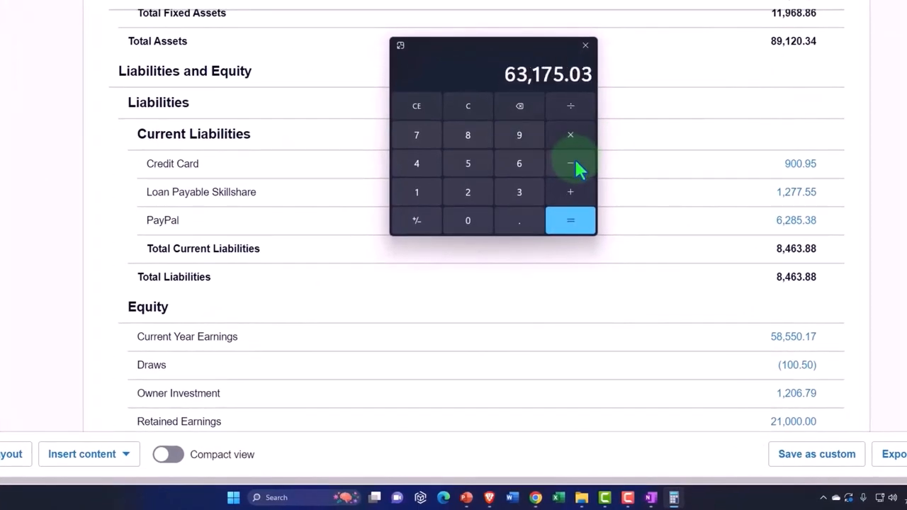
{"action": "scroll", "scroll_direction": "down", "scroll_amount": 3}
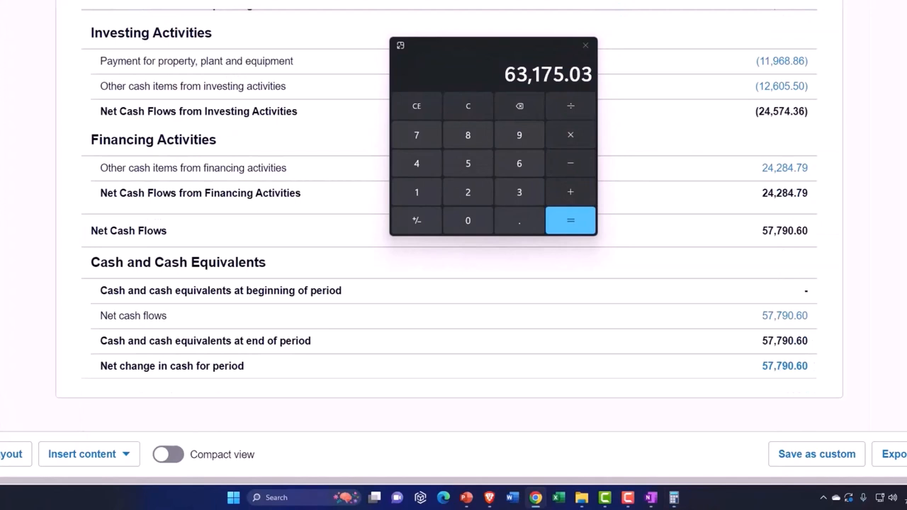
{"action": "mouse_move", "coordinate": [613, 220]}
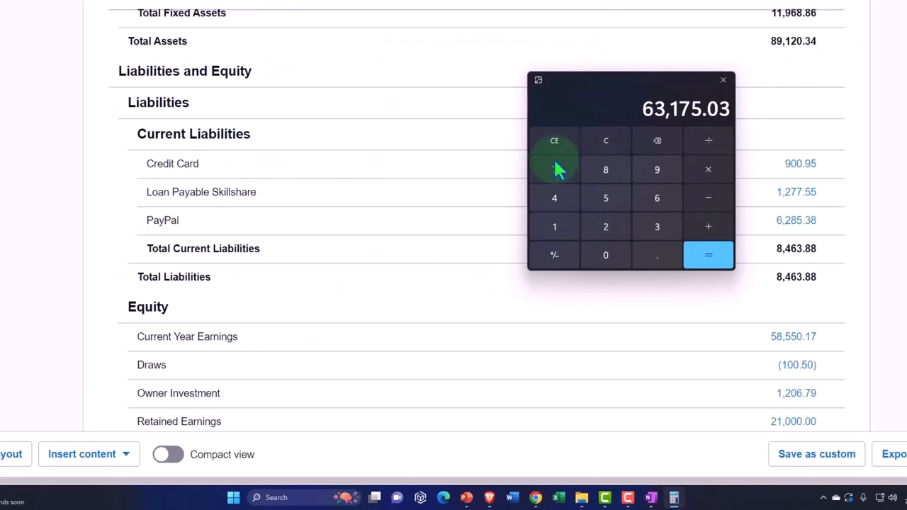
{"action": "scroll", "scroll_direction": "up", "scroll_amount": 3}
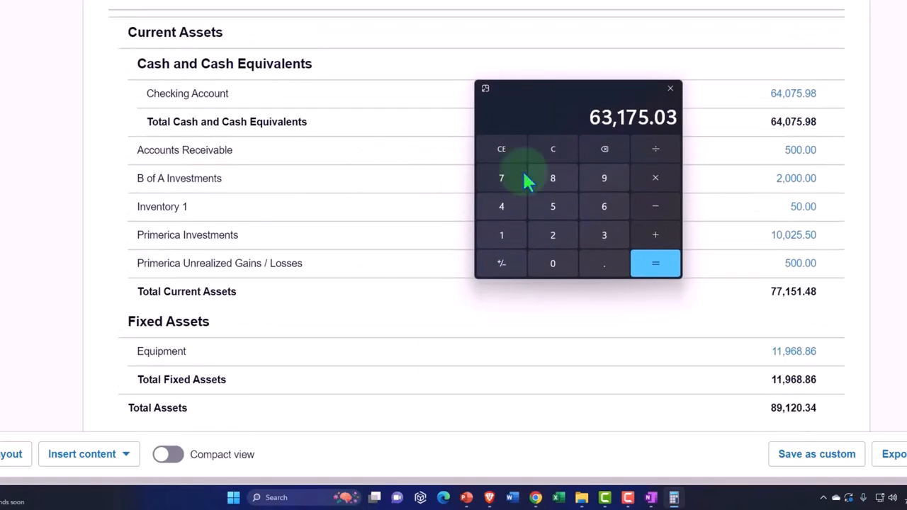
{"action": "left_click", "coordinate": [552, 149]}
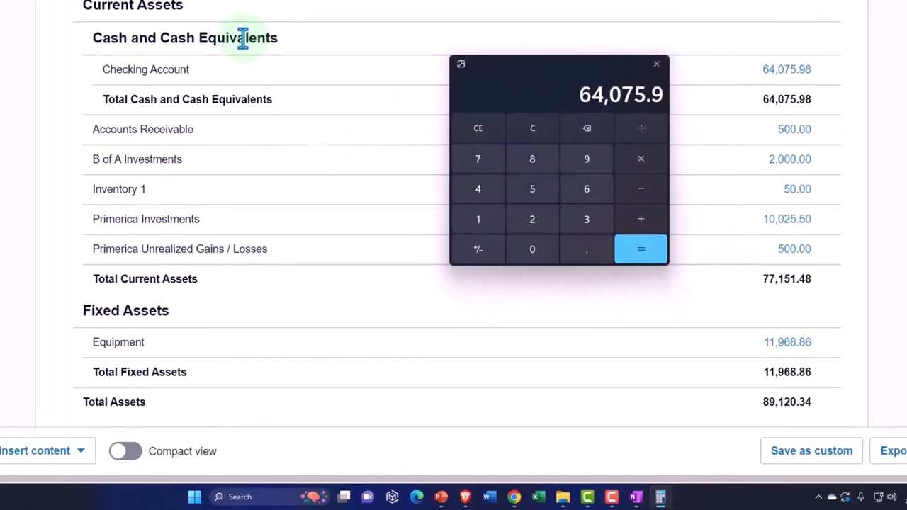
- Subtract PayPal's 6,285.38 to get 57,790.6 and return to the cash flow statement
{"action": "scroll", "scroll_direction": "down", "scroll_amount": 3}
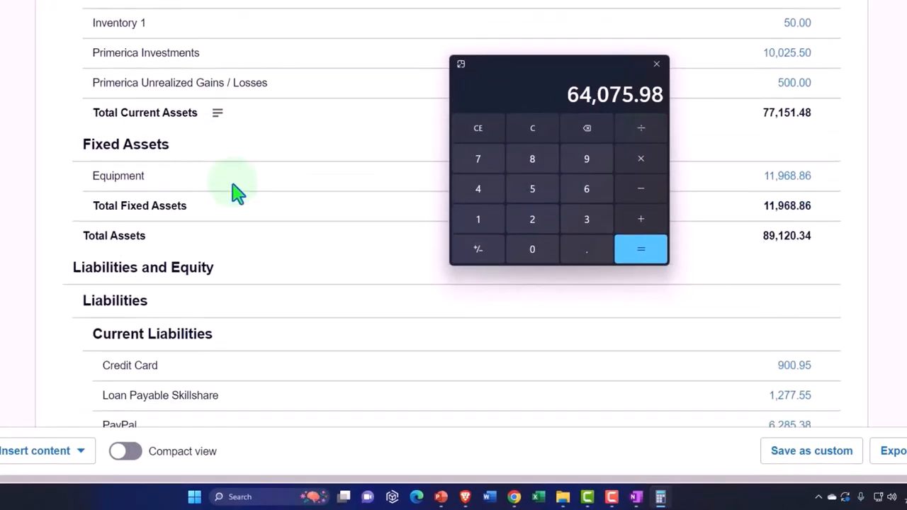
{"action": "scroll", "scroll_direction": "down", "scroll_amount": 3}
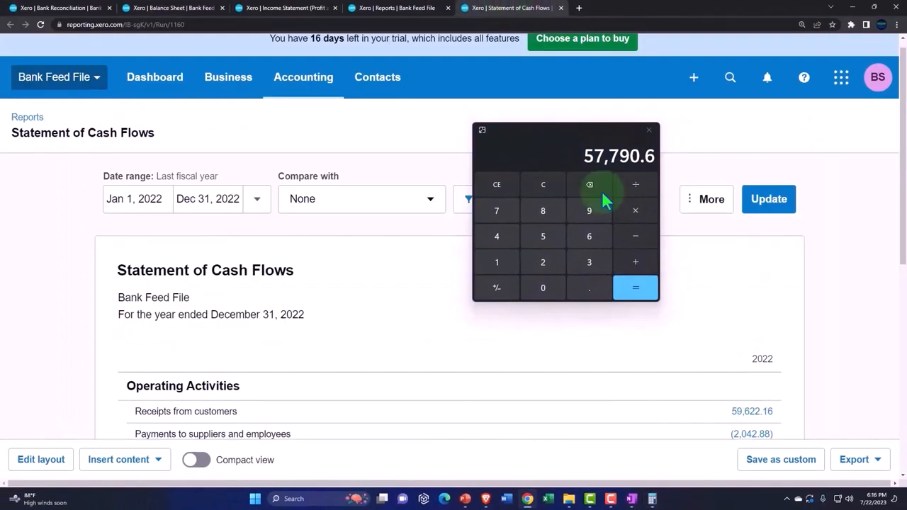
{"action": "scroll", "scroll_direction": "down", "scroll_amount": 3}
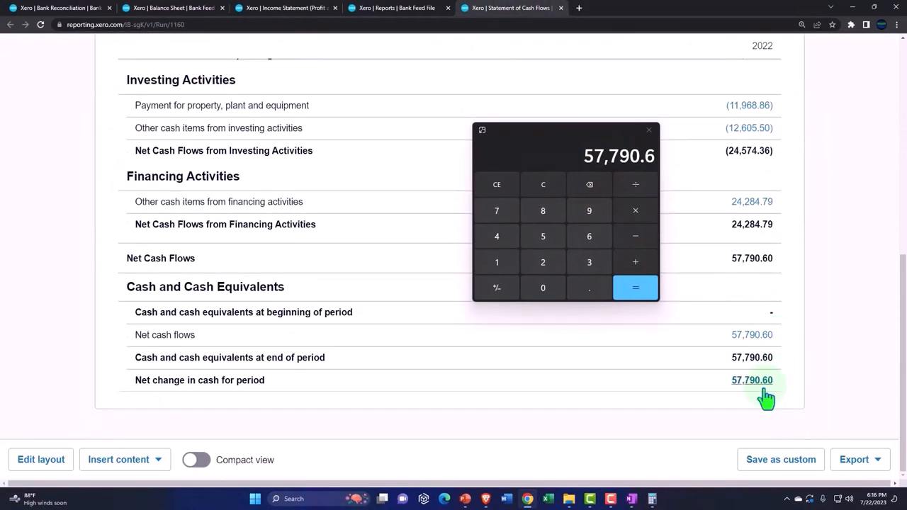
{"action": "left_click", "coordinate": [649, 130]}
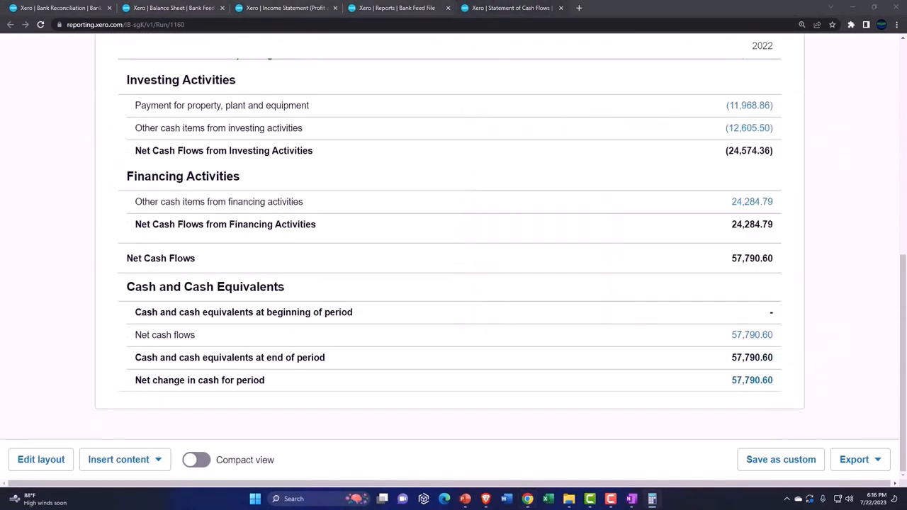
{"action": "mouse_move", "coordinate": [517, 8]}
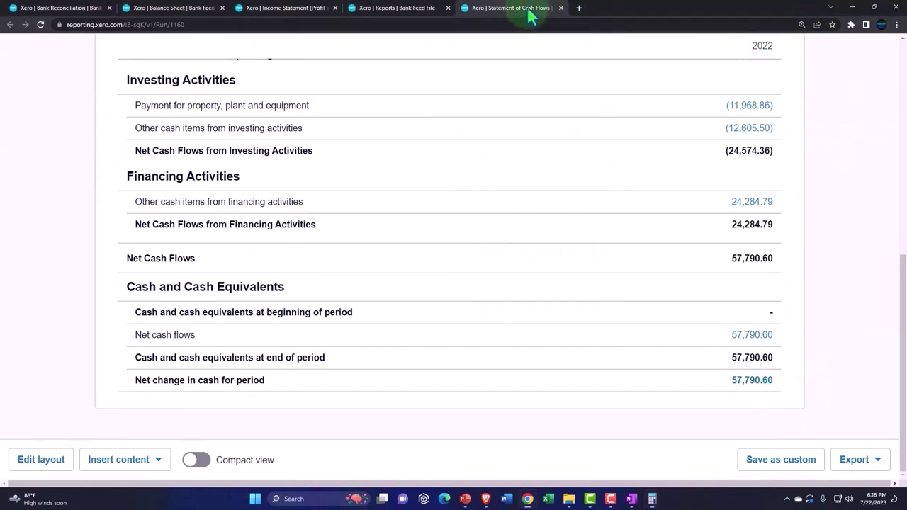
- Close the Statement of Cash Flows tab
{"action": "left_click", "coordinate": [560, 8]}
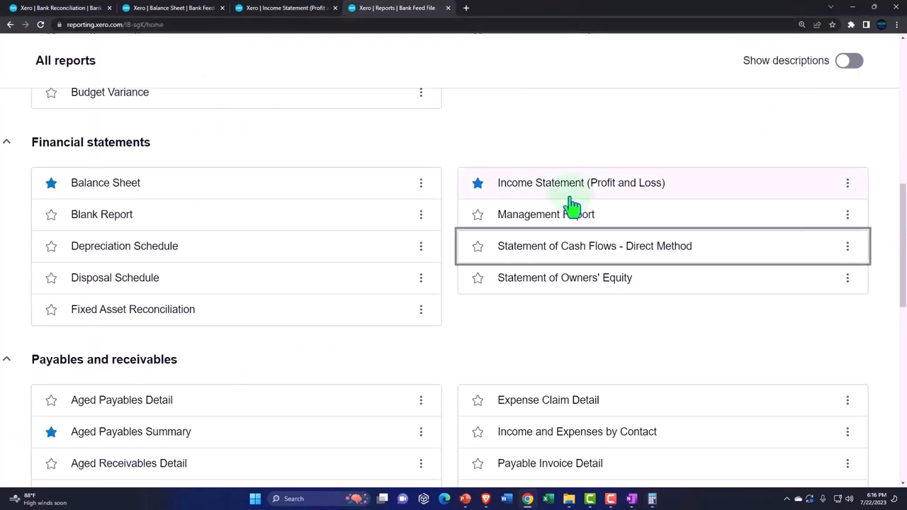
{"action": "scroll", "scroll_direction": "down", "scroll_amount": 3}
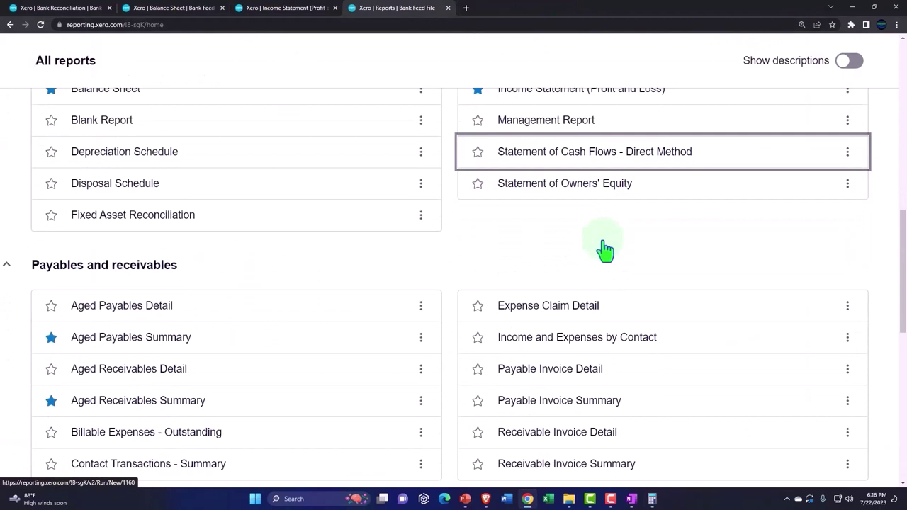
{"action": "mouse_move", "coordinate": [576, 191]}
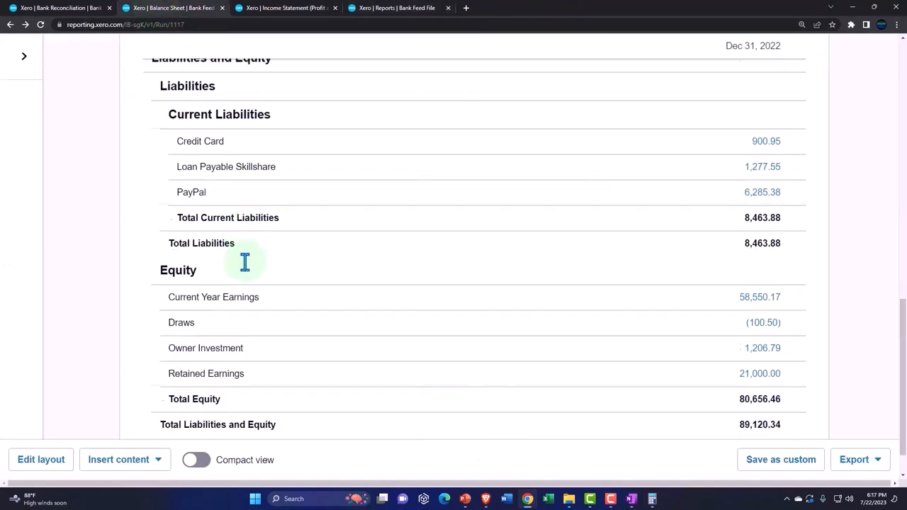
{"action": "scroll", "scroll_direction": "down", "scroll_amount": 3}
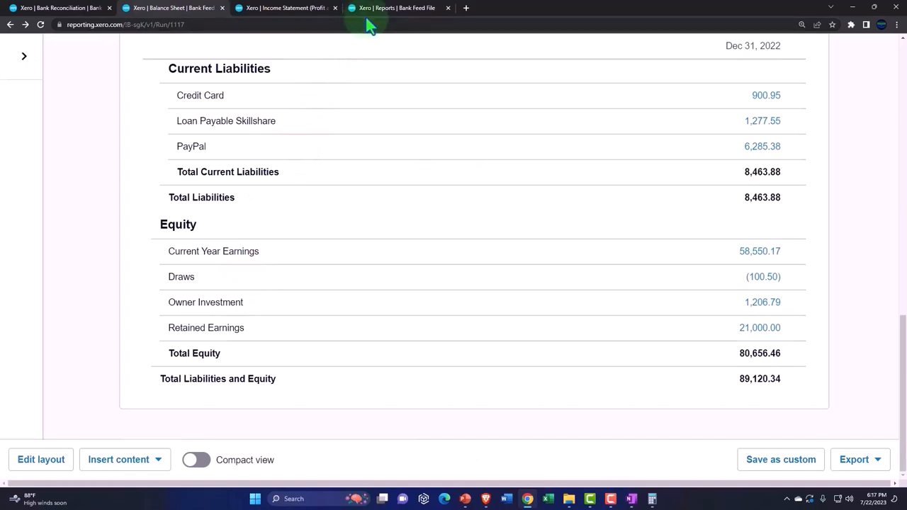
{"action": "mouse_move", "coordinate": [376, 8]}
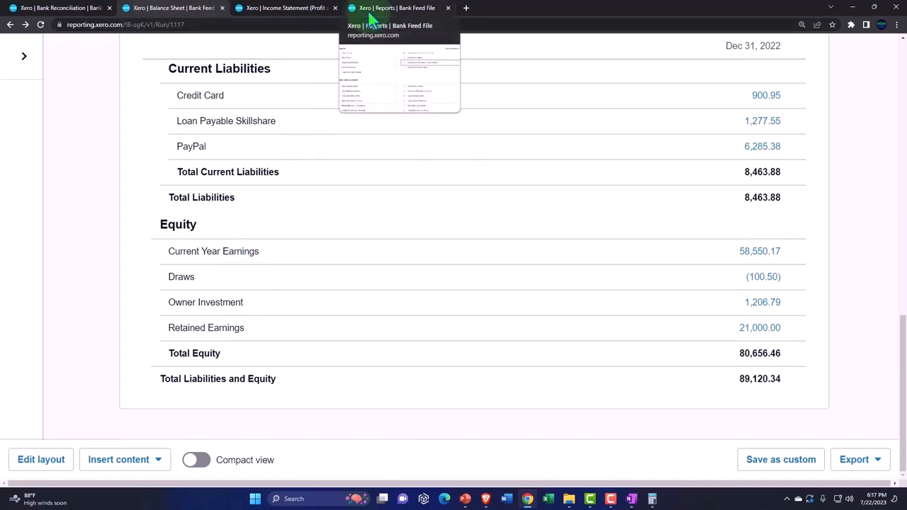
- Return to All reports and scroll to the Payables and receivables and Reconciliations categories
{"action": "left_click", "coordinate": [397, 8]}
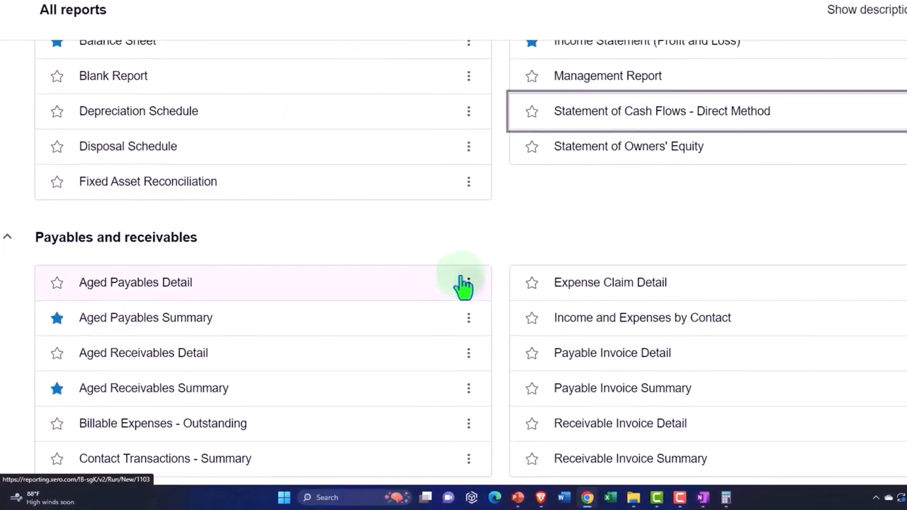
{"action": "scroll", "scroll_direction": "down", "scroll_amount": 3}
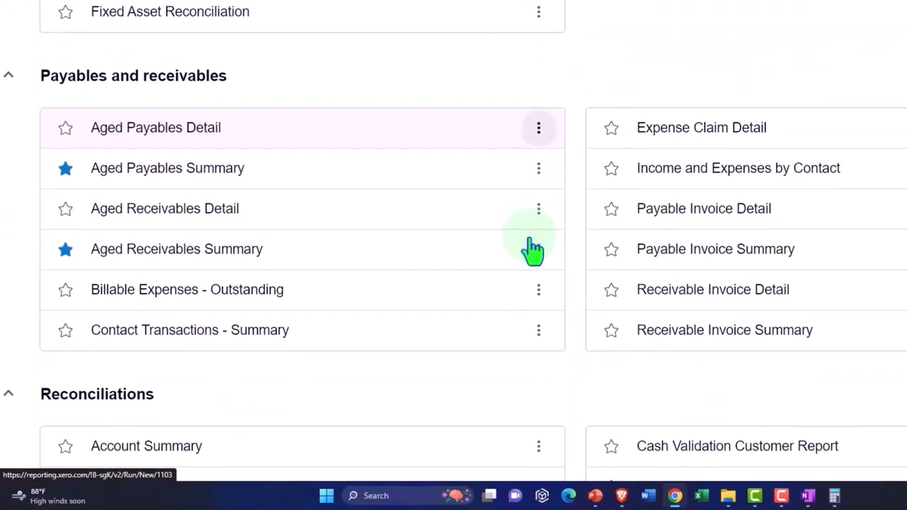
{"action": "scroll", "scroll_direction": "down", "scroll_amount": 3}
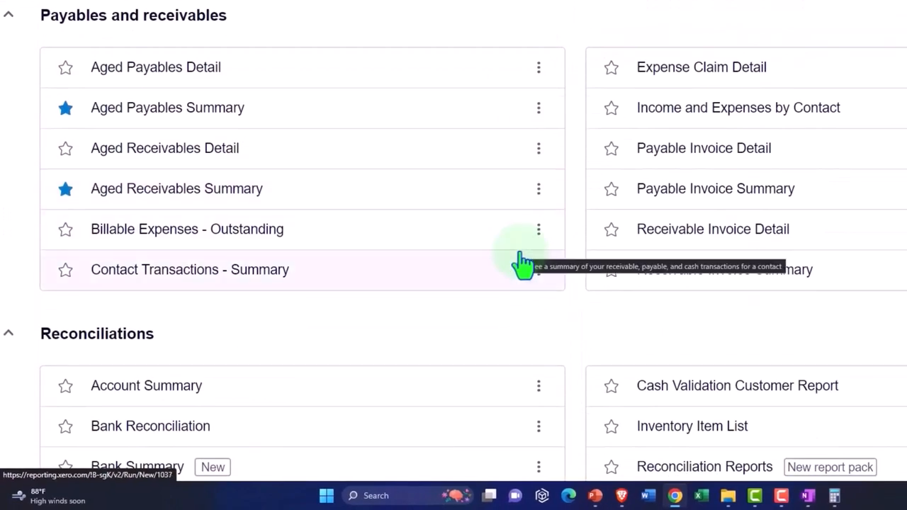
{"action": "mouse_move", "coordinate": [439, 229]}
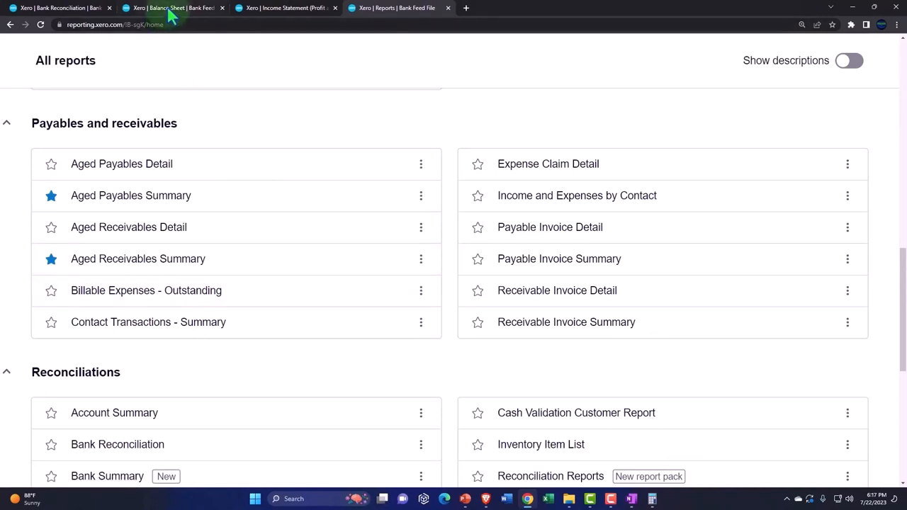
{"action": "left_click", "coordinate": [171, 8]}
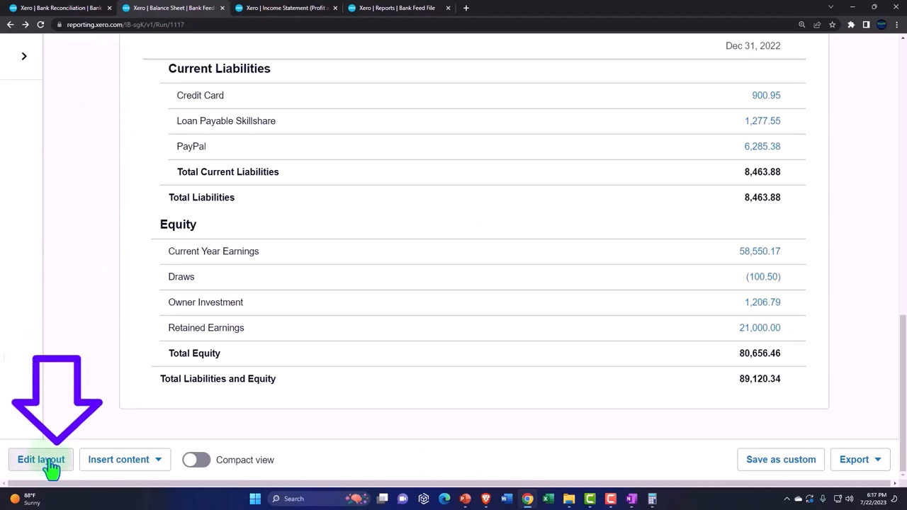
{"action": "mouse_move", "coordinate": [85, 360]}
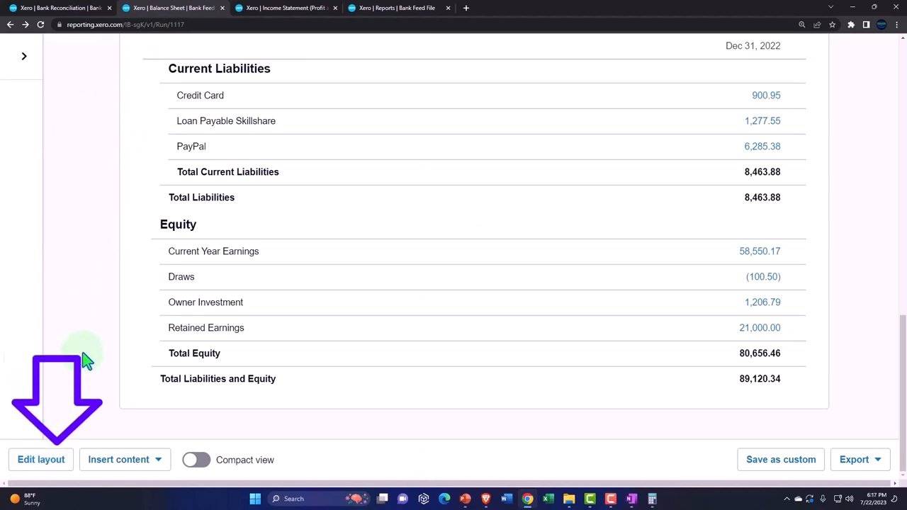
{"action": "scroll", "scroll_direction": "up", "scroll_amount": 3}
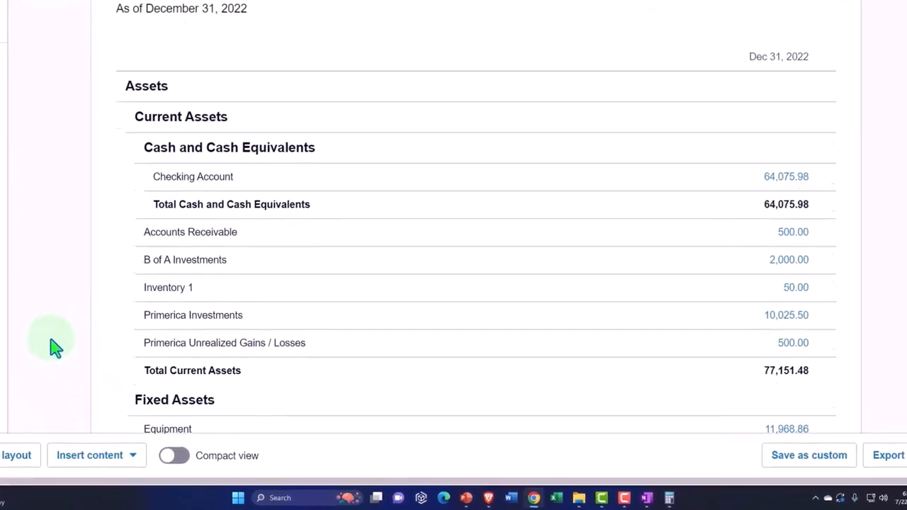
{"action": "scroll", "scroll_direction": "up", "scroll_amount": 3}
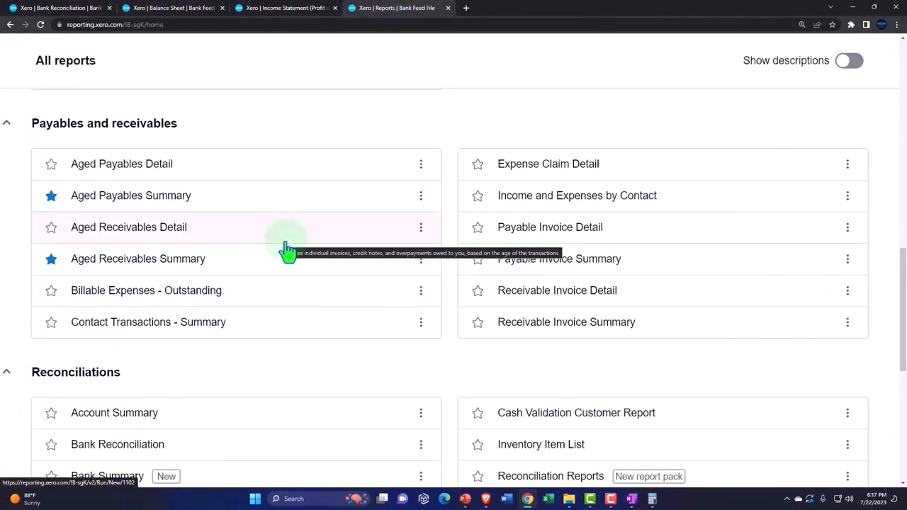
{"action": "mouse_move", "coordinate": [287, 244]}
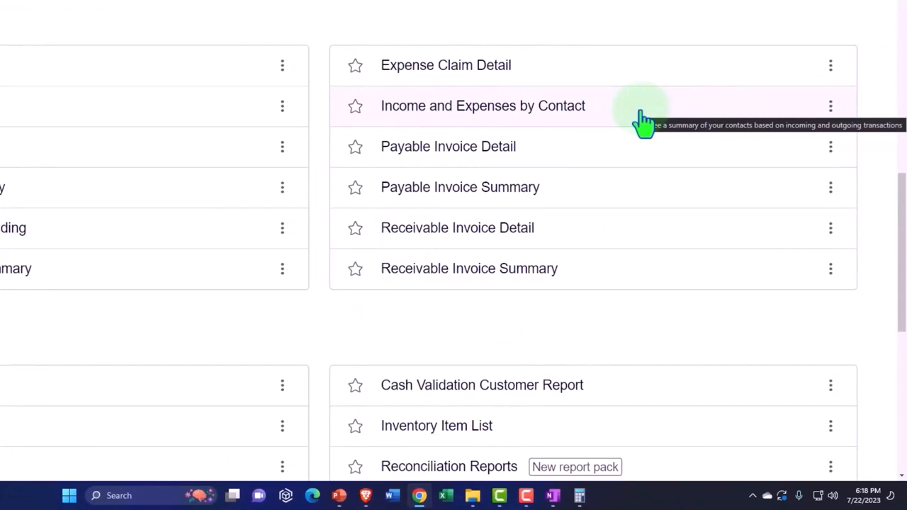
{"action": "left_click", "coordinate": [483, 105]}
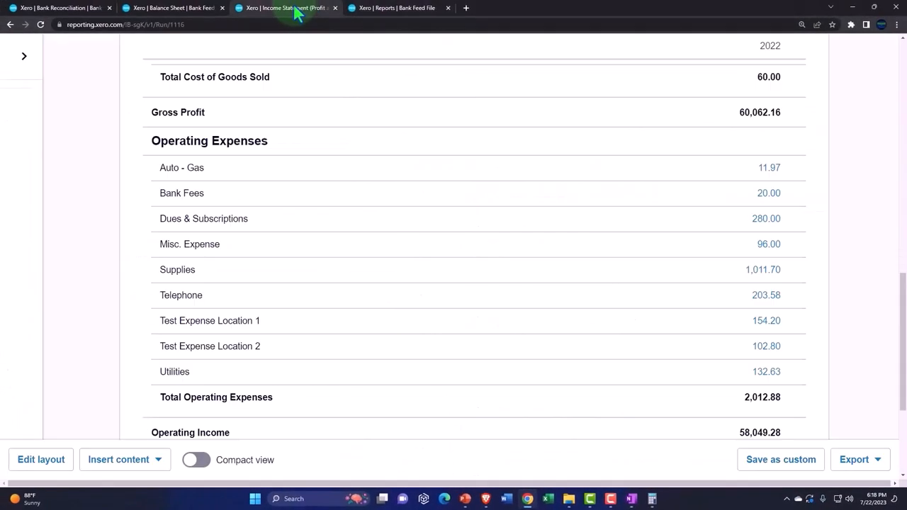
{"action": "scroll", "scroll_direction": "up", "scroll_amount": 3}
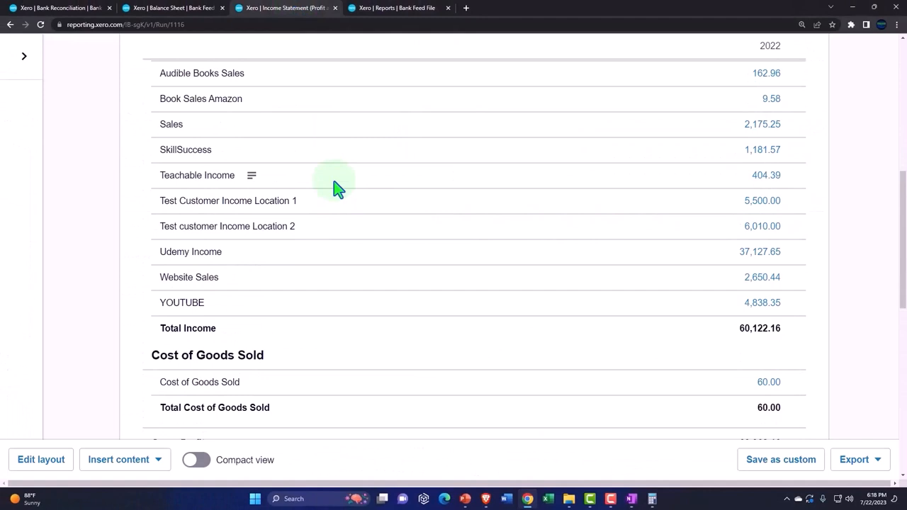
{"action": "scroll", "scroll_direction": "up", "scroll_amount": 3}
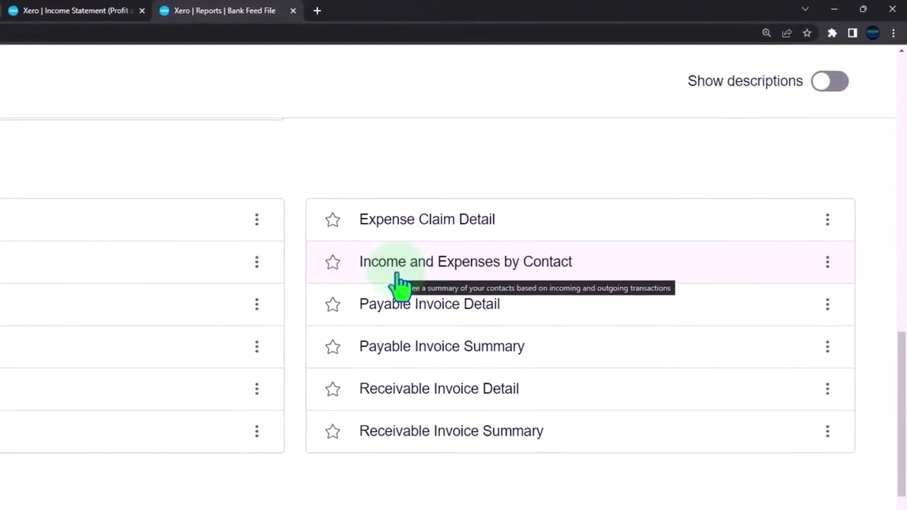
{"action": "left_click", "coordinate": [464, 262]}
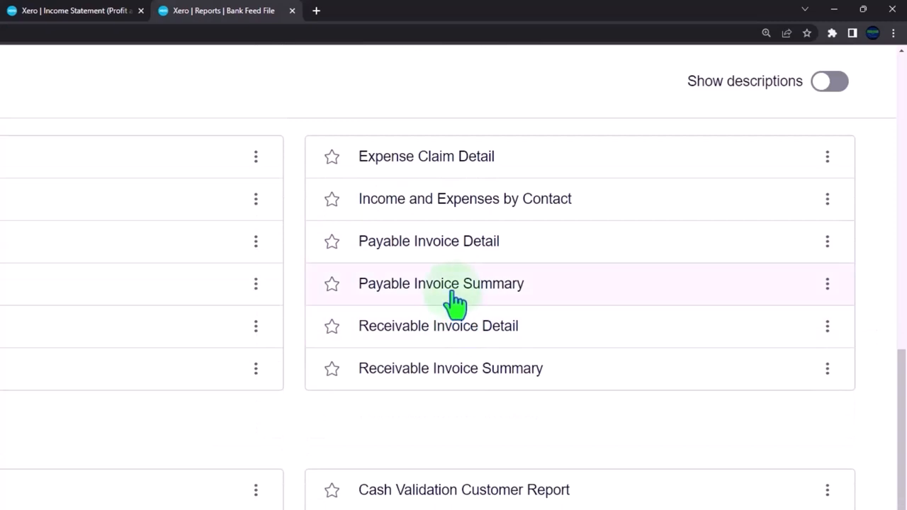
{"action": "mouse_move", "coordinate": [453, 297]}
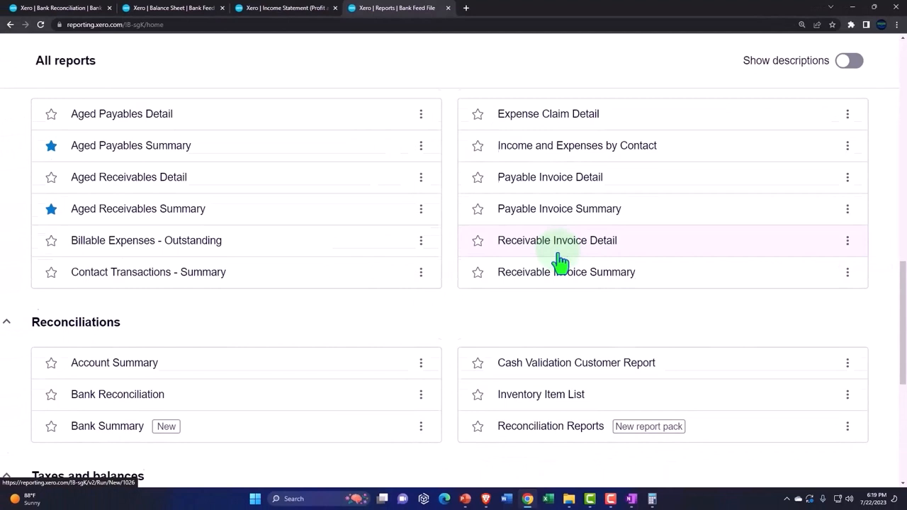
{"action": "scroll", "scroll_direction": "down", "scroll_amount": 3}
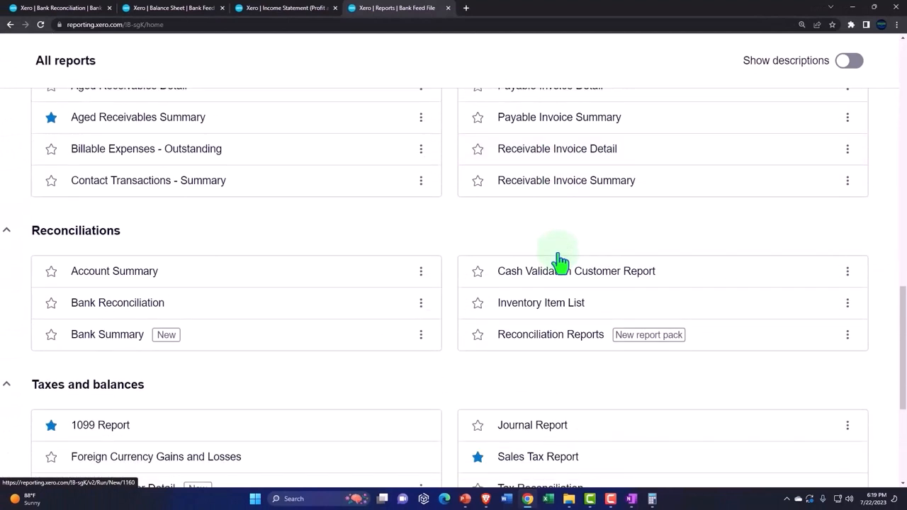
{"action": "scroll", "scroll_direction": "down", "scroll_amount": 3}
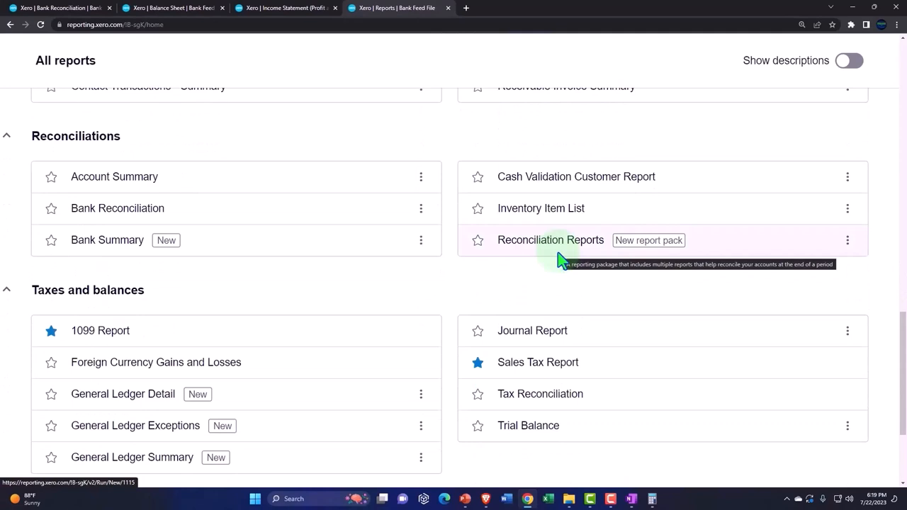
{"action": "mouse_move", "coordinate": [245, 220]}
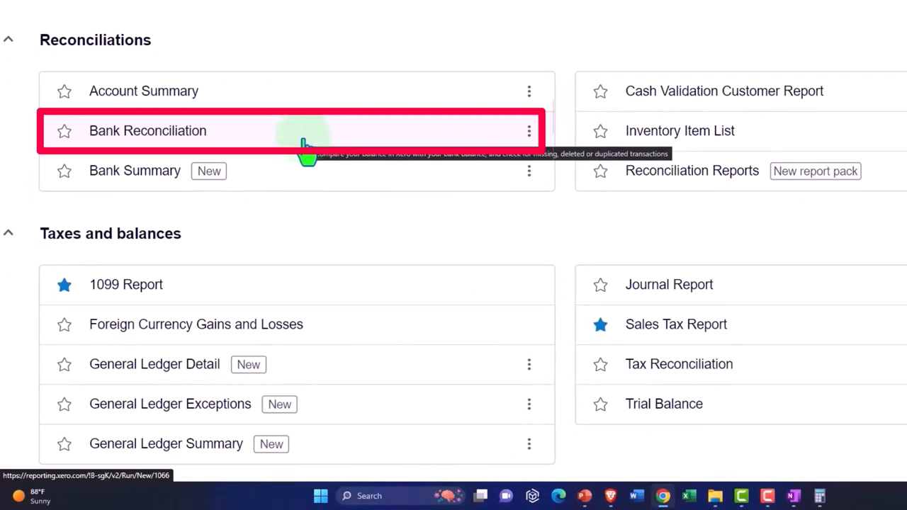
{"action": "mouse_move", "coordinate": [304, 149]}
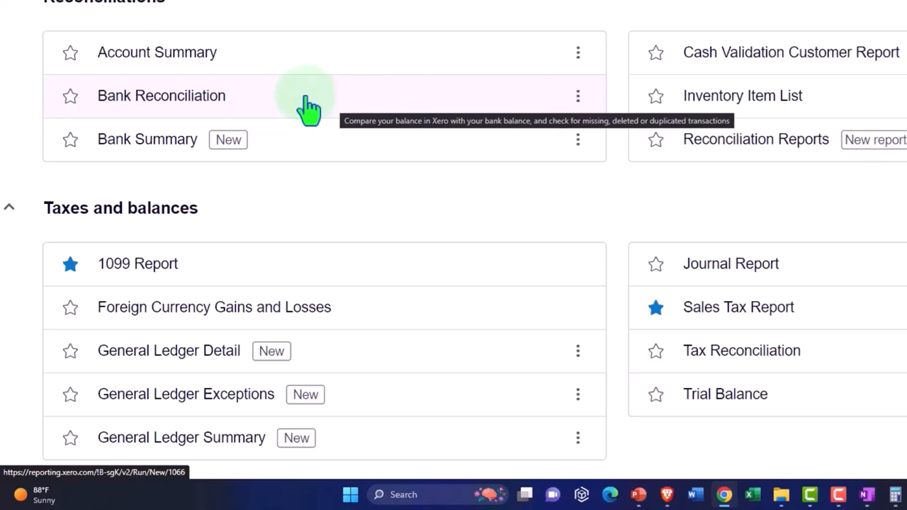
{"action": "scroll", "scroll_direction": "up", "scroll_amount": 3}
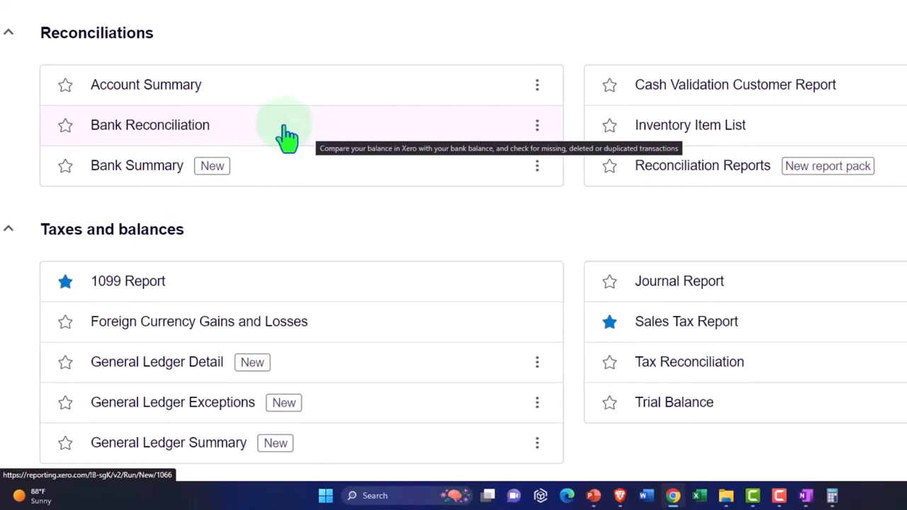
{"action": "scroll", "scroll_direction": "down", "scroll_amount": 3}
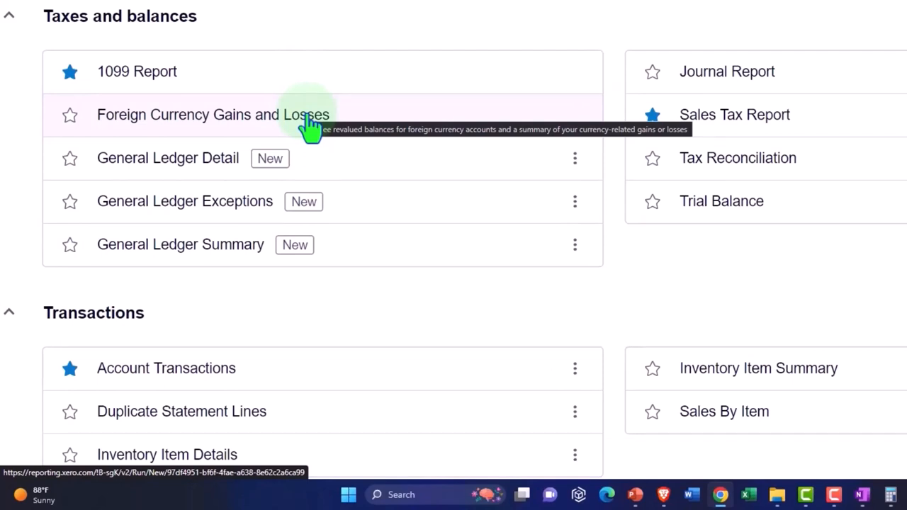
{"action": "left_click", "coordinate": [212, 114]}
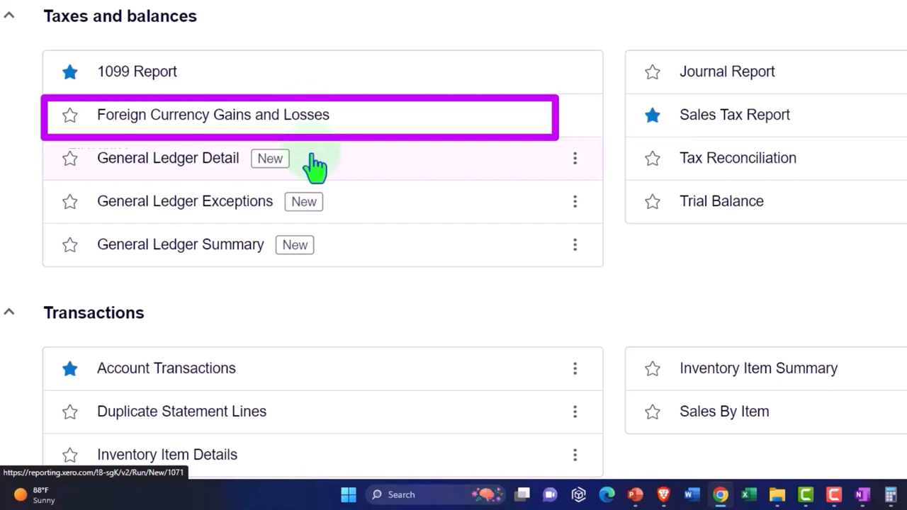
{"action": "mouse_move", "coordinate": [315, 167]}
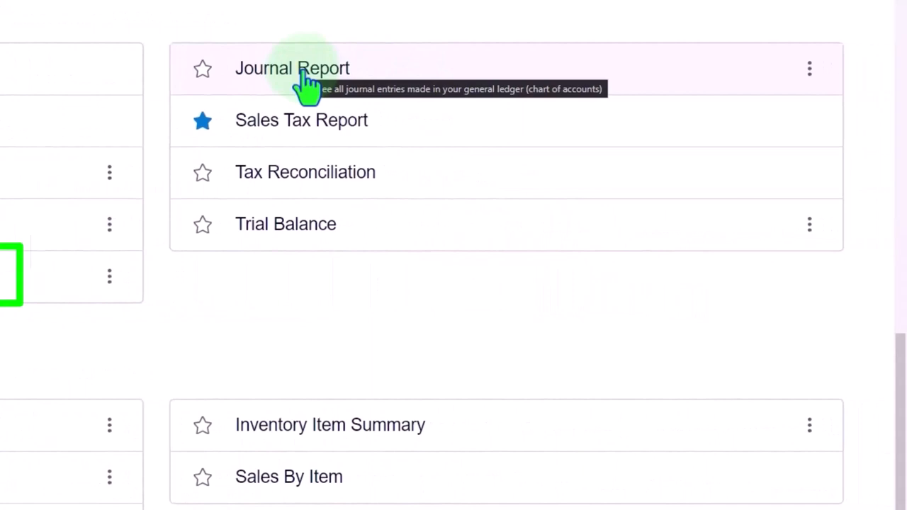
{"action": "left_click", "coordinate": [292, 68]}
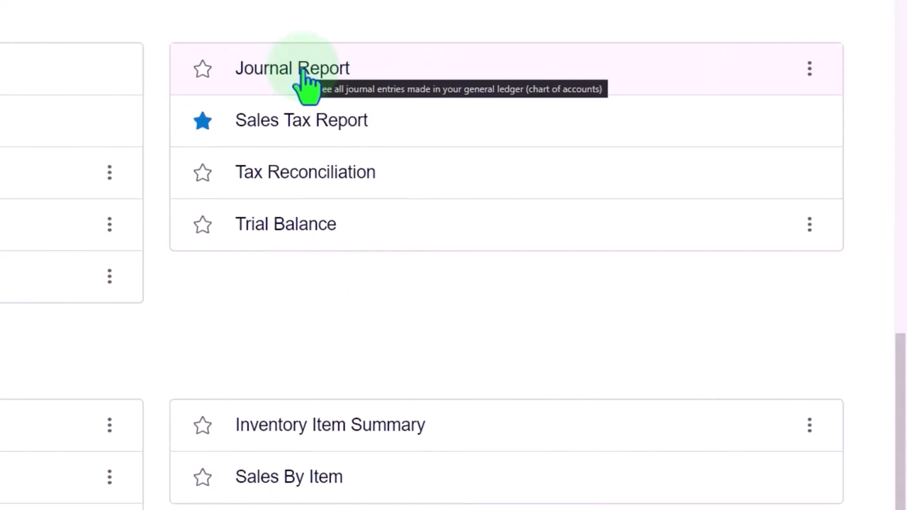
{"action": "mouse_move", "coordinate": [308, 96]}
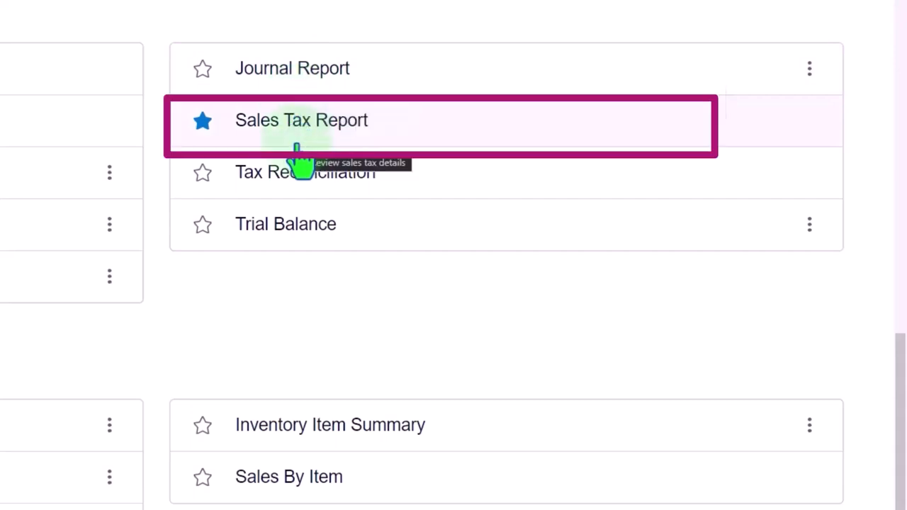
{"action": "mouse_move", "coordinate": [322, 170]}
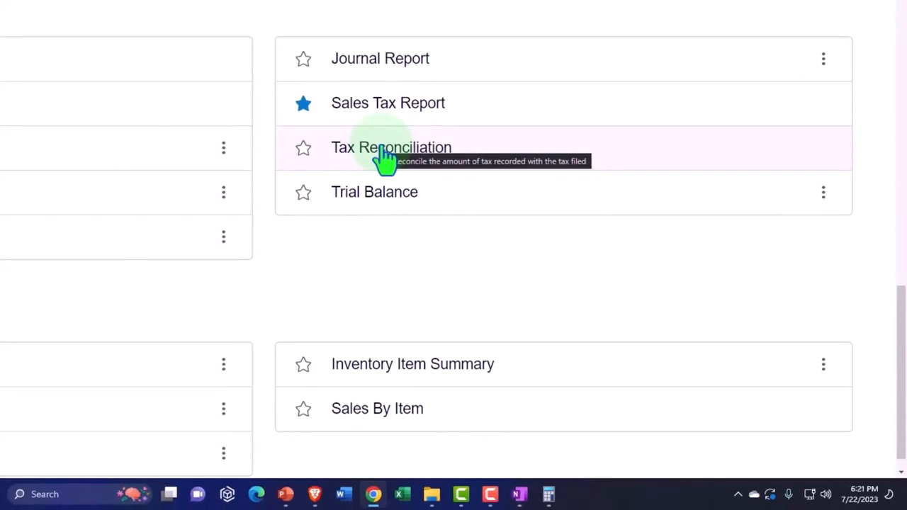
{"action": "mouse_move", "coordinate": [379, 201]}
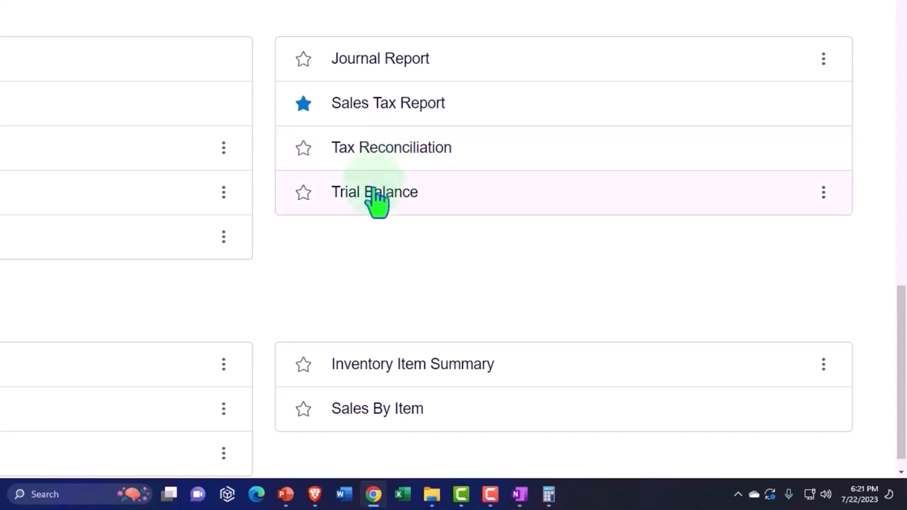
{"action": "mouse_move", "coordinate": [375, 192]}
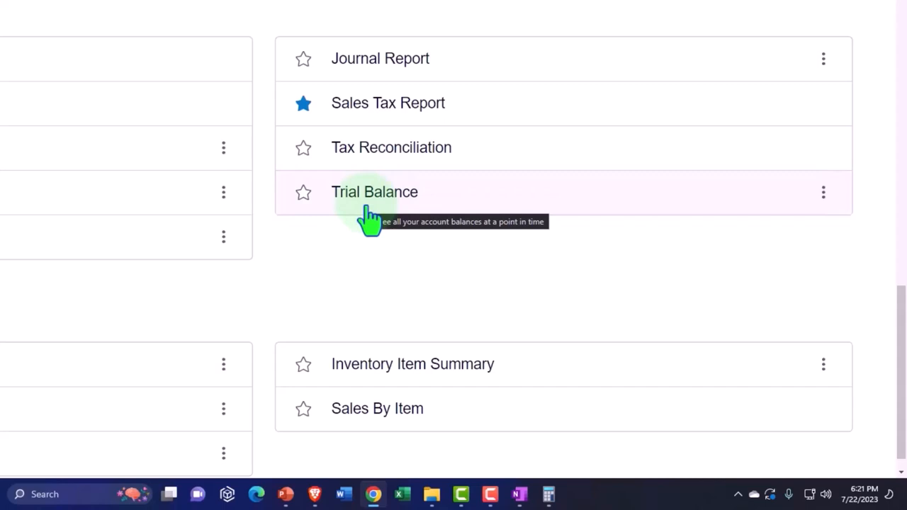
{"action": "scroll", "scroll_direction": "up", "scroll_amount": 3}
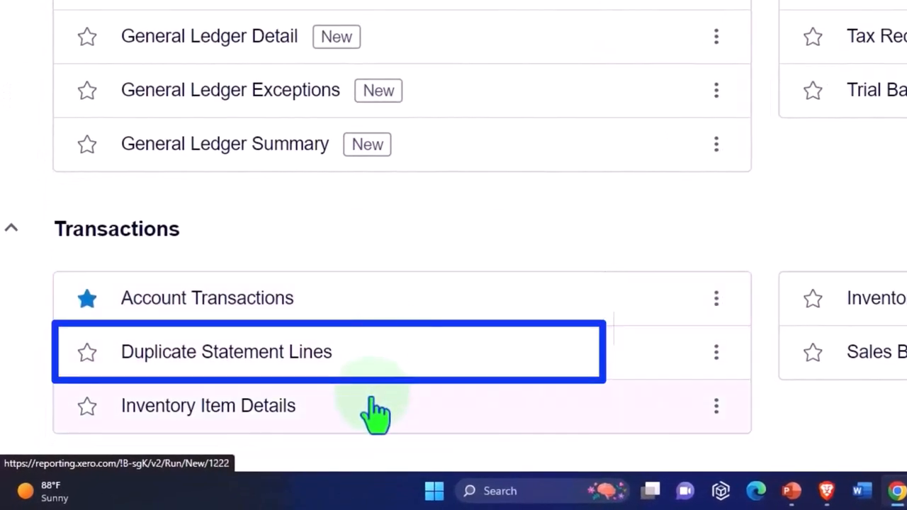
{"action": "mouse_move", "coordinate": [375, 415]}
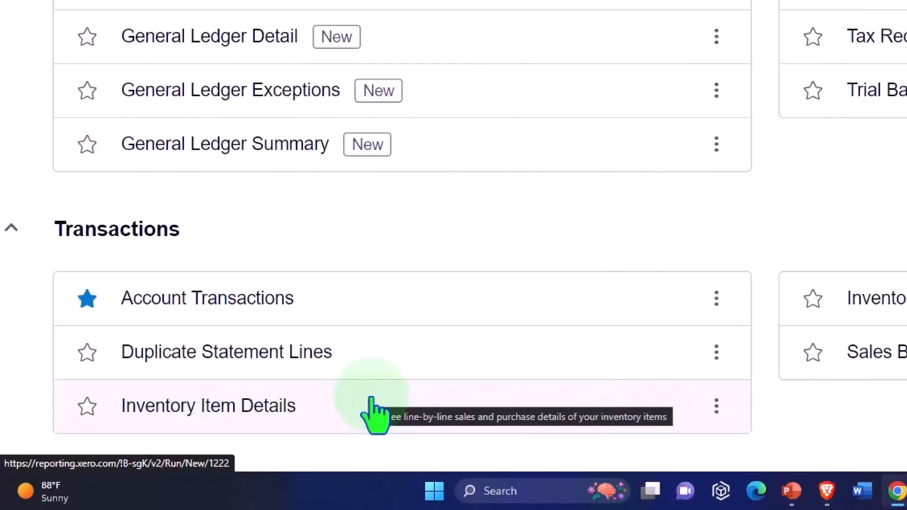